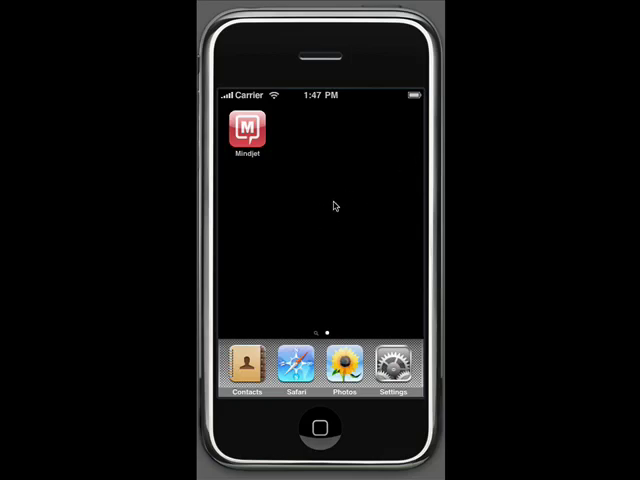
{"action": "mouse_move", "coordinate": [328, 164]}
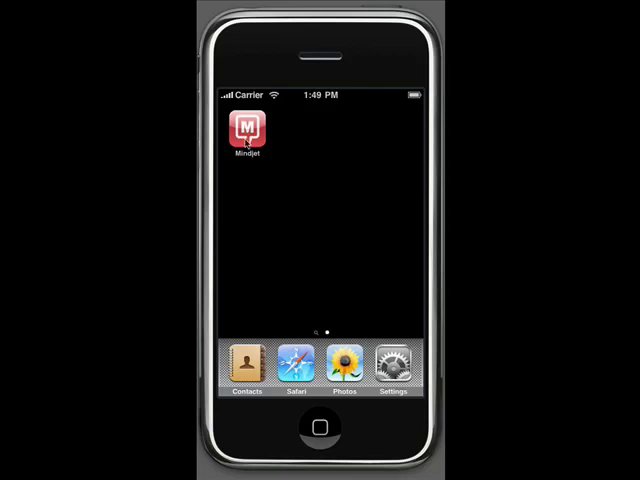
Launch Mindjet from the home screen to reach the Maps list
{"action": "left_click", "coordinate": [246, 132]}
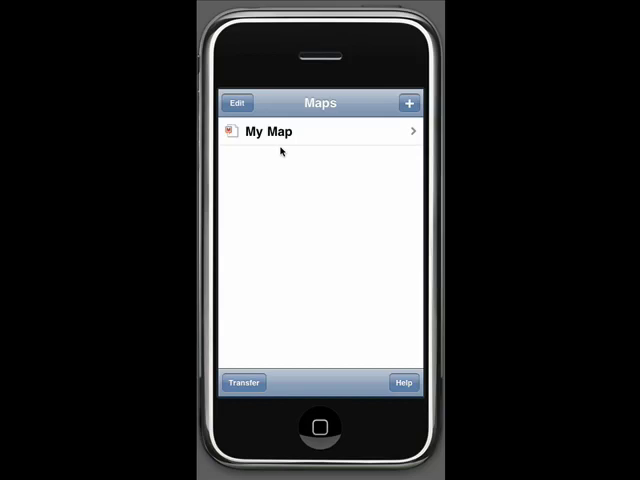
{"action": "mouse_move", "coordinate": [294, 156]}
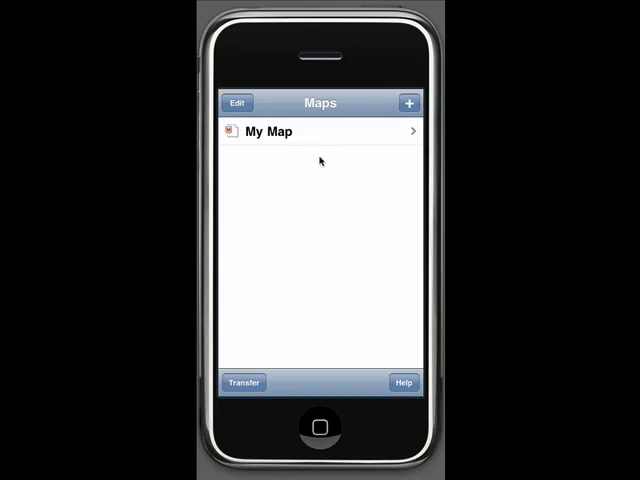
Create a new map named Demo in Map Info and save it
{"action": "left_click", "coordinate": [236, 104]}
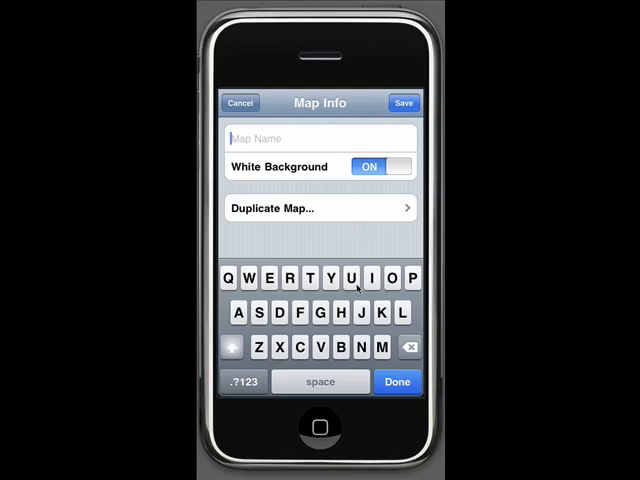
{"action": "type", "text": "D"}
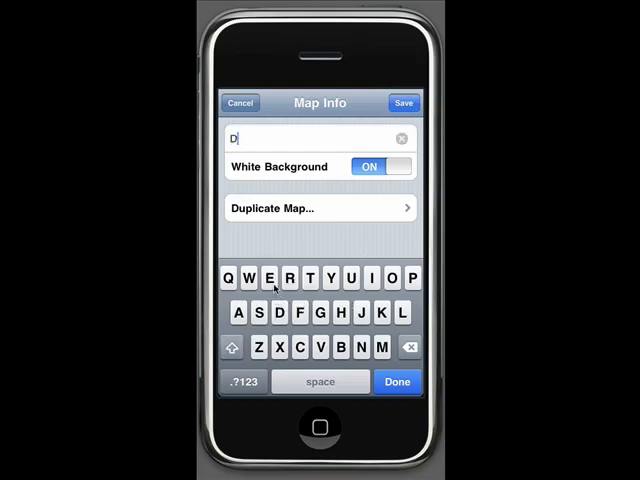
{"action": "left_click", "coordinate": [380, 348]}
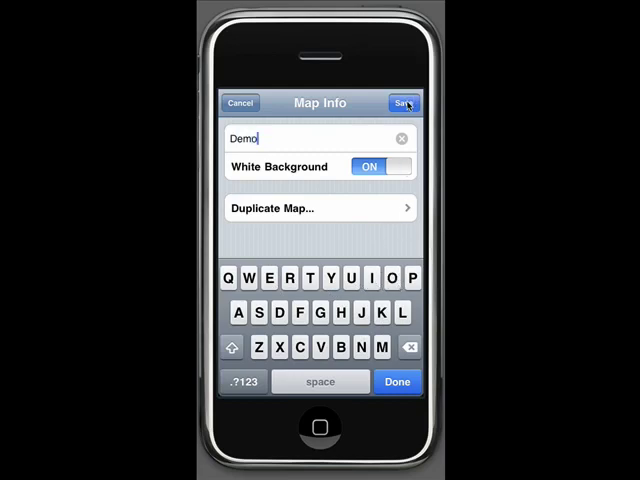
{"action": "left_click", "coordinate": [404, 104]}
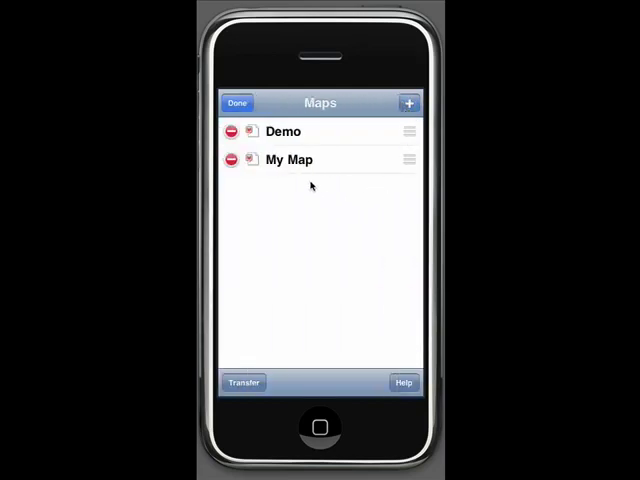
{"action": "mouse_move", "coordinate": [324, 144]}
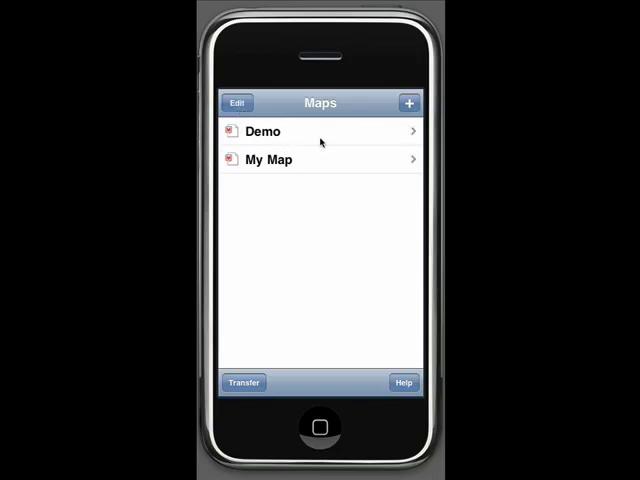
Open the Demo map from the Maps list
{"action": "left_click", "coordinate": [264, 132]}
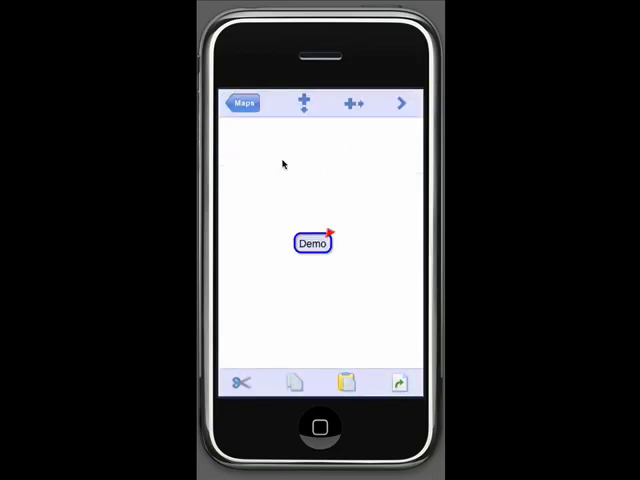
{"action": "mouse_move", "coordinate": [344, 240]}
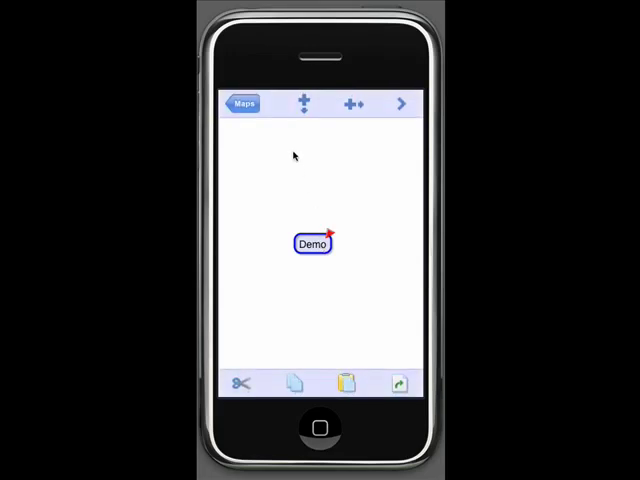
{"action": "mouse_move", "coordinate": [364, 146]}
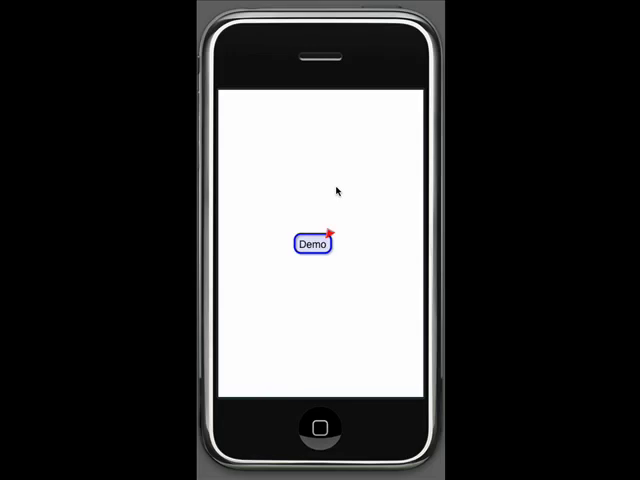
Add a 'Show formatting' subtopic to Demo and position it below-right of Demo
{"action": "left_click", "coordinate": [312, 242]}
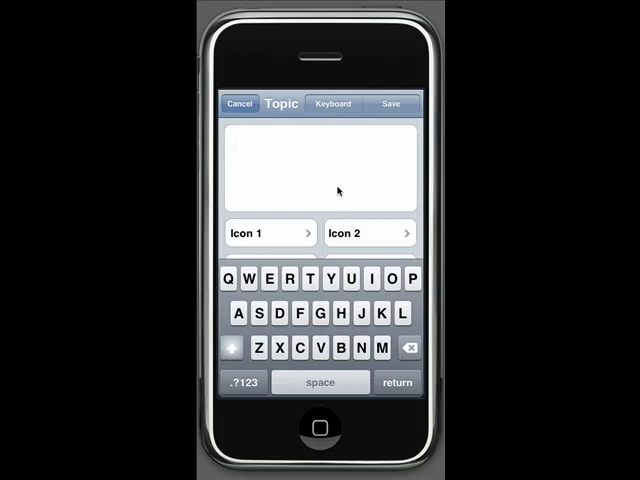
{"action": "type", "text": "sh"}
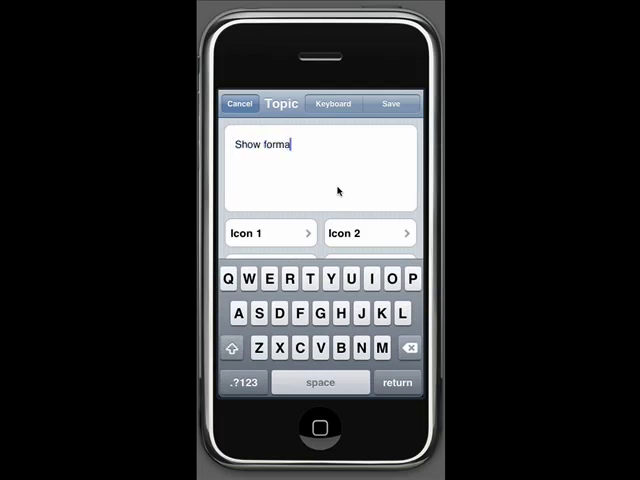
{"action": "type", "text": "tting"}
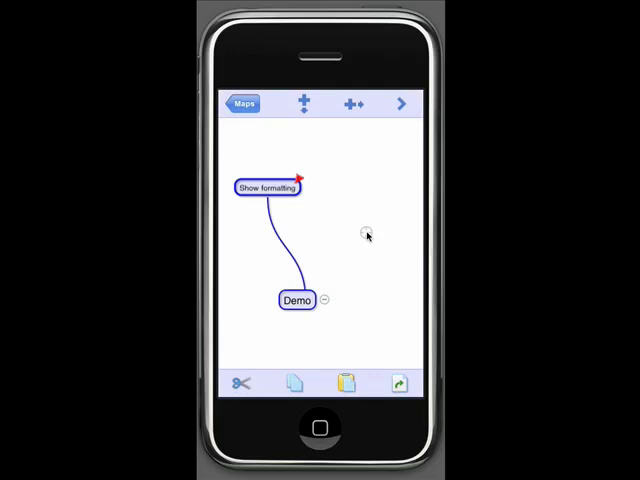
{"action": "left_click_drag", "start_coordinate": [268, 188], "coordinate": [356, 232]}
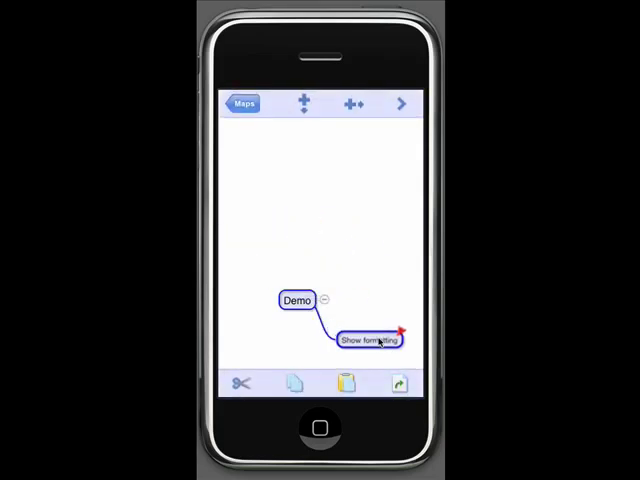
{"action": "mouse_move", "coordinate": [368, 222]}
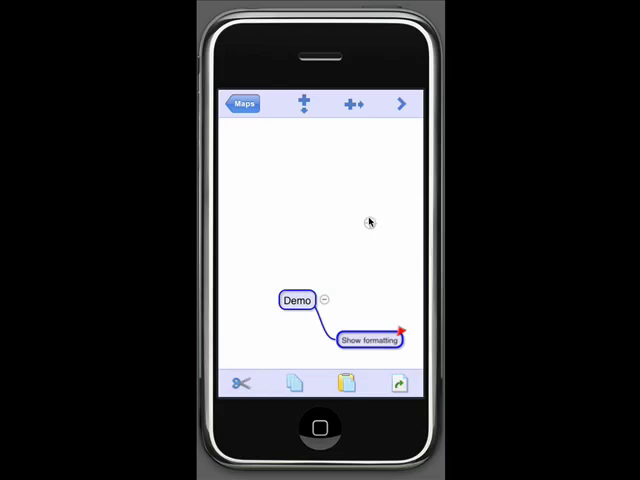
Add a second subtopic named 'Show notes' and save it
{"action": "left_click_drag", "start_coordinate": [368, 338], "coordinate": [368, 224]}
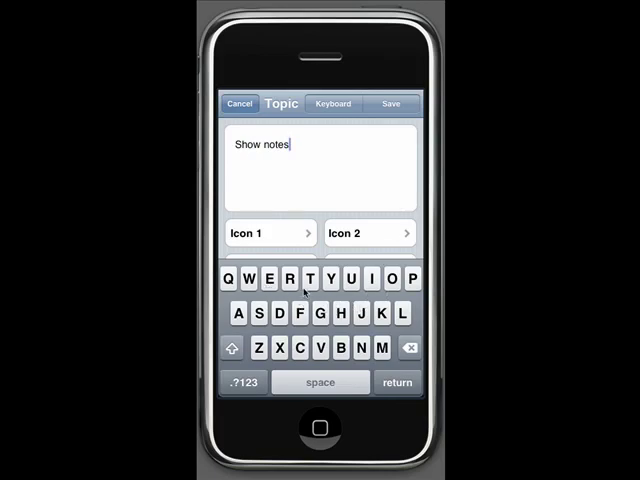
{"action": "mouse_move", "coordinate": [284, 136]}
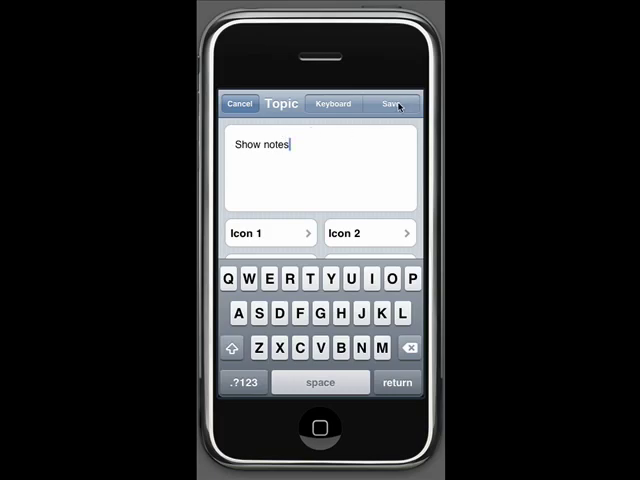
{"action": "left_click", "coordinate": [396, 104]}
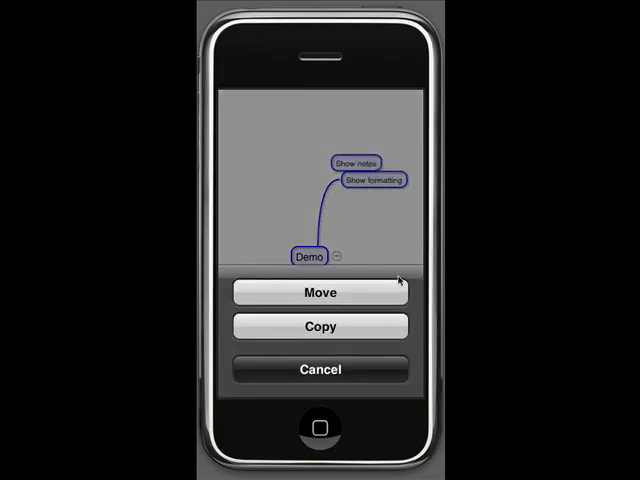
Choose Move so the dropped Show notes topic attaches under Show formatting
{"action": "left_click", "coordinate": [320, 368]}
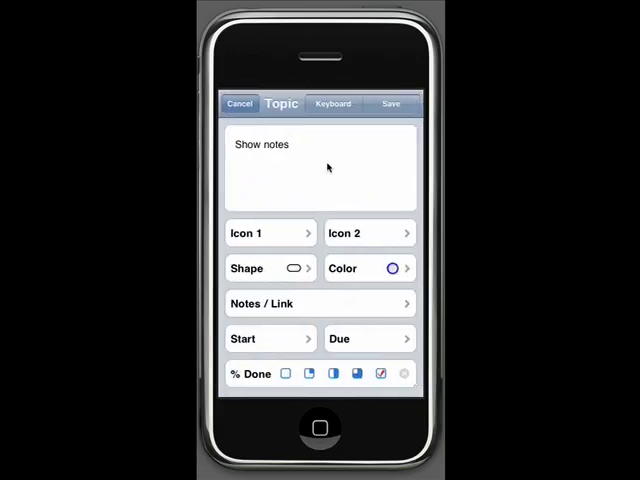
{"action": "mouse_move", "coordinate": [328, 284]}
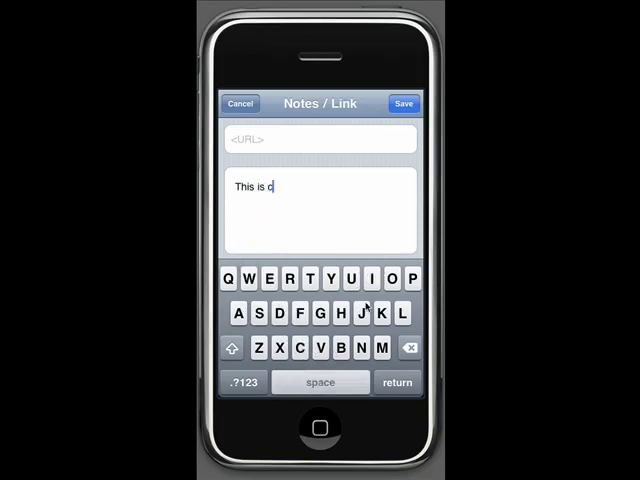
{"action": "type", "text": "ool"}
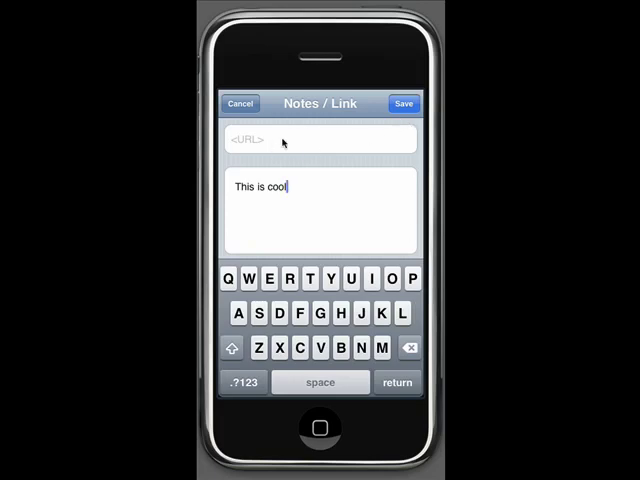
{"action": "left_click", "coordinate": [320, 138]}
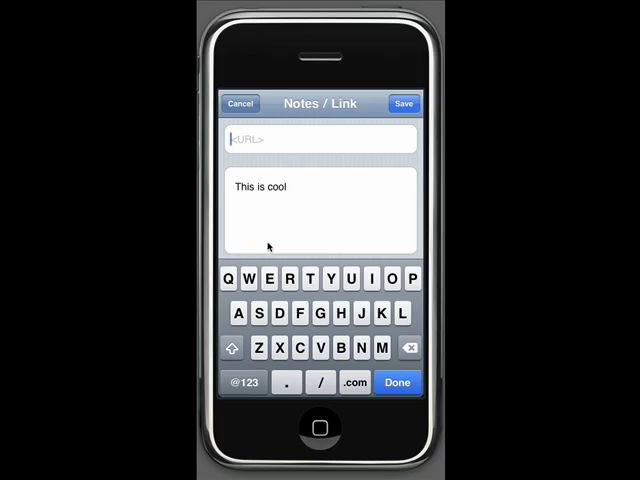
{"action": "type", "text": "www.mindjet.co"}
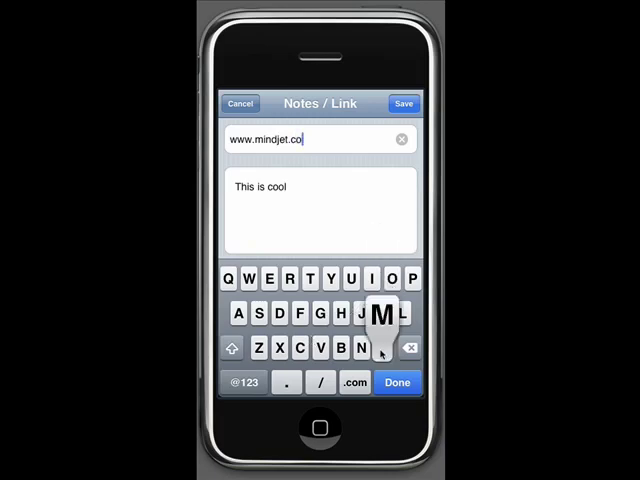
{"action": "left_click", "coordinate": [404, 104]}
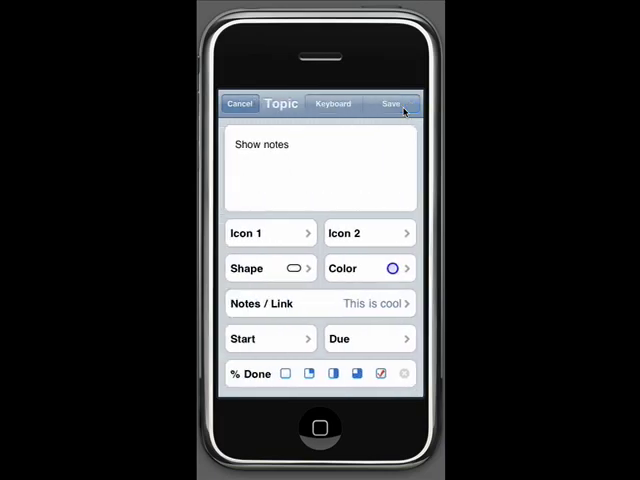
Save the Show notes edits, then reopen its topic edit screen from the map
{"action": "left_click", "coordinate": [392, 104]}
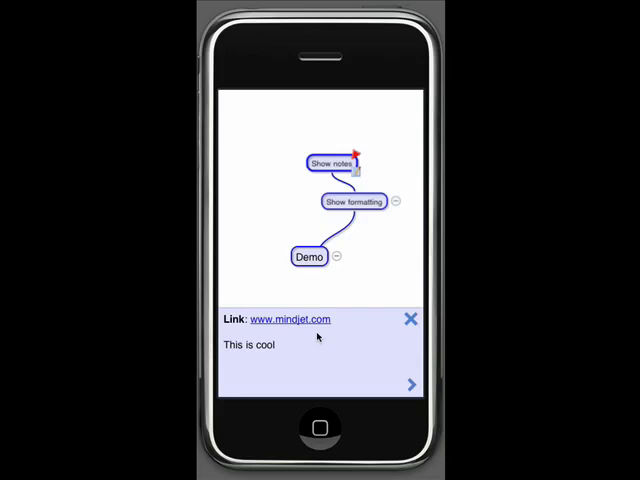
{"action": "mouse_move", "coordinate": [330, 344]}
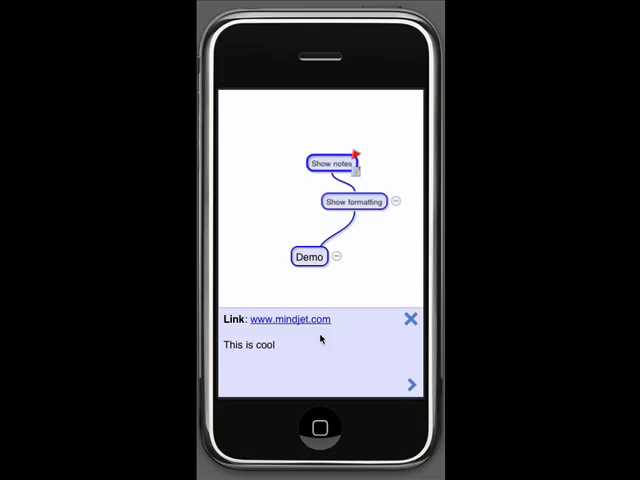
{"action": "mouse_move", "coordinate": [364, 336]}
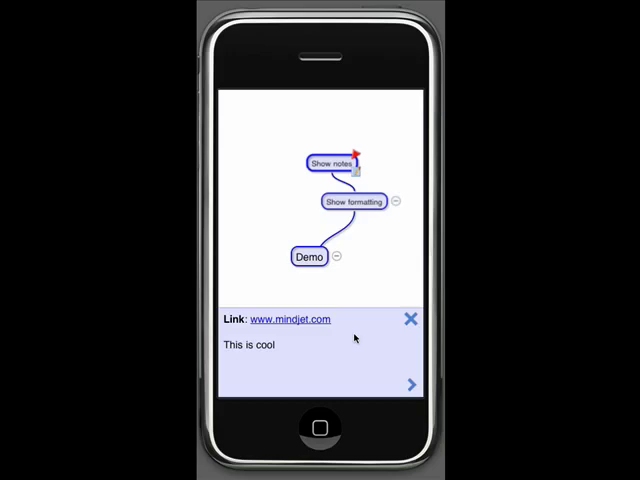
{"action": "mouse_move", "coordinate": [322, 358]}
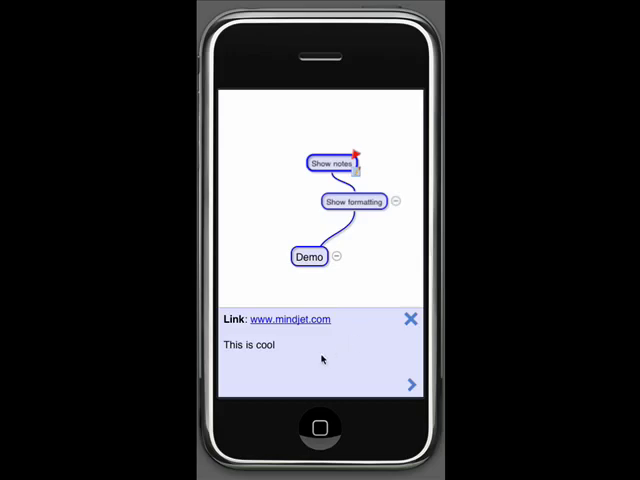
{"action": "mouse_move", "coordinate": [350, 348]}
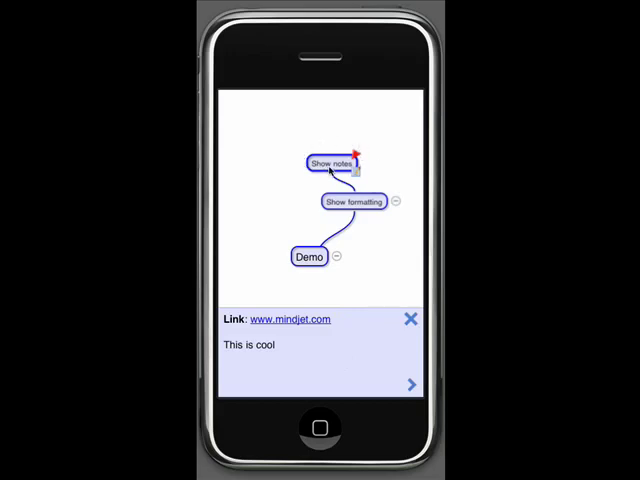
{"action": "left_click", "coordinate": [410, 320]}
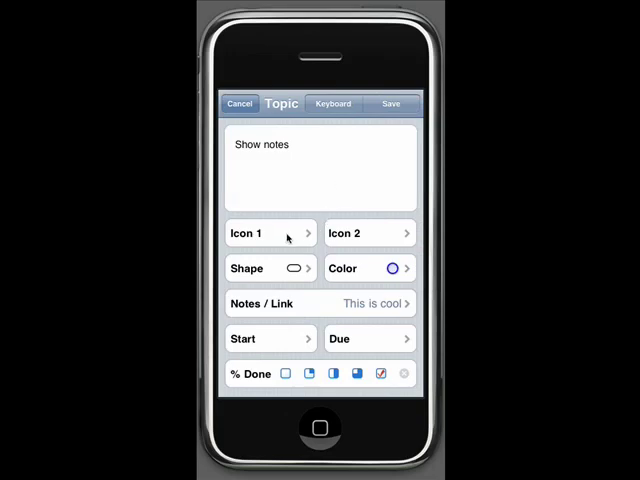
Set Icon 1 to the green Yes flag and Icon 2 to Priority 1
{"action": "left_click", "coordinate": [270, 232]}
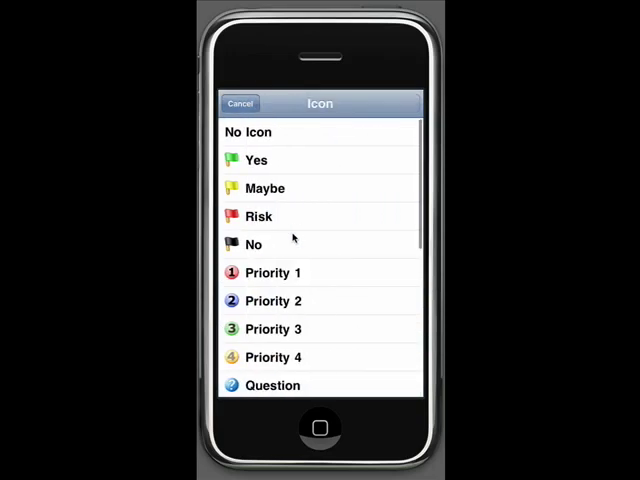
{"action": "left_click", "coordinate": [256, 160]}
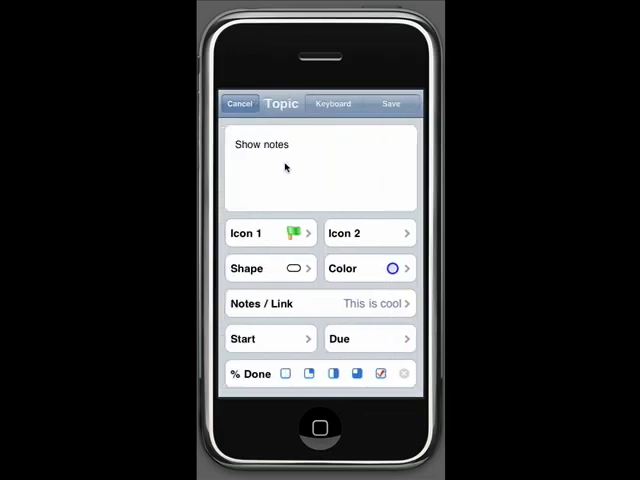
{"action": "mouse_move", "coordinate": [308, 172]}
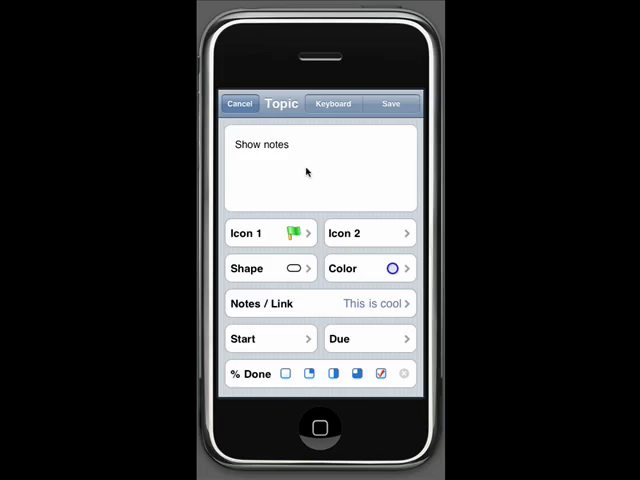
{"action": "mouse_move", "coordinate": [318, 172]}
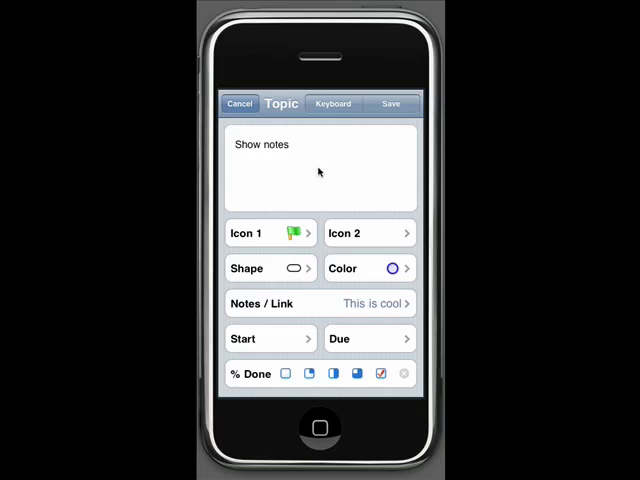
{"action": "mouse_move", "coordinate": [348, 194]}
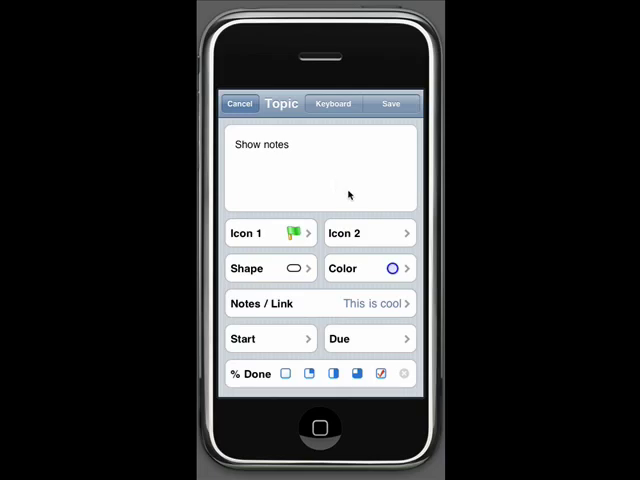
{"action": "left_click", "coordinate": [270, 232]}
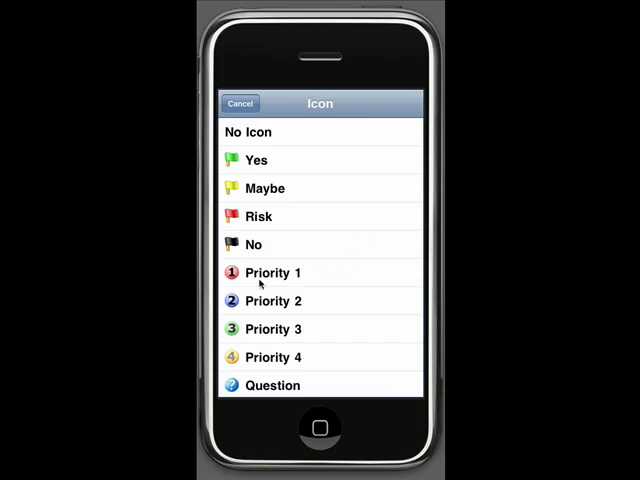
{"action": "left_click", "coordinate": [272, 272]}
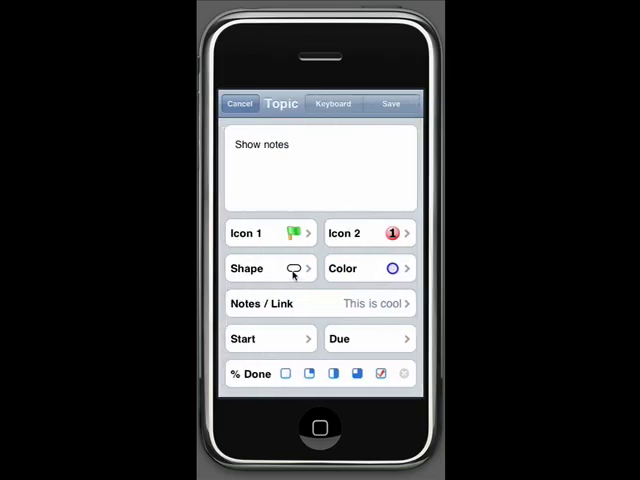
Pick the rectangle shape for Show notes in the Shape picker and confirm
{"action": "left_click", "coordinate": [270, 268]}
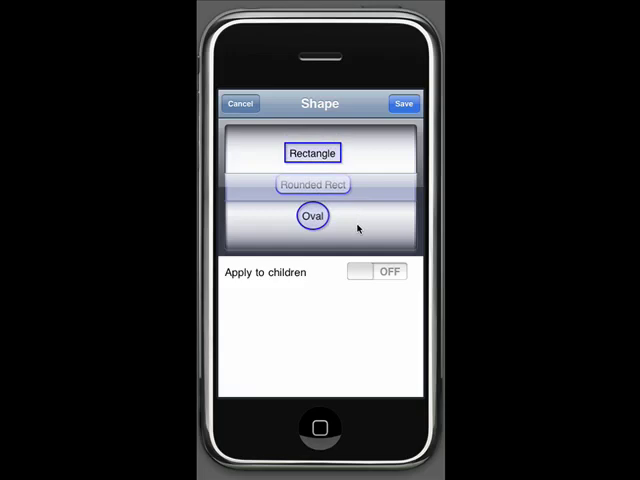
{"action": "scroll", "scroll_direction": "down", "scroll_amount": 3}
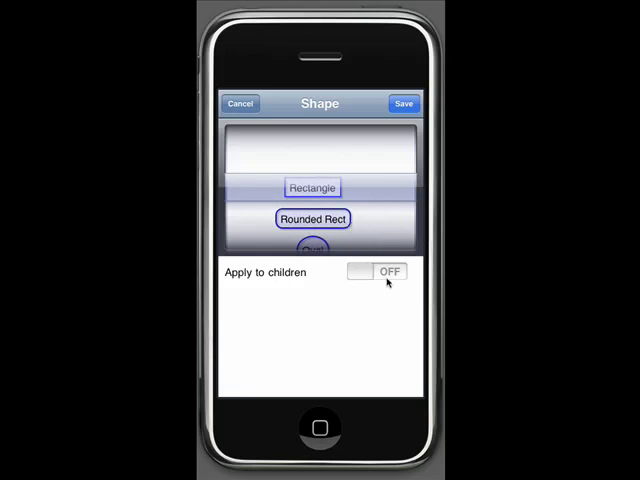
{"action": "left_click", "coordinate": [376, 272]}
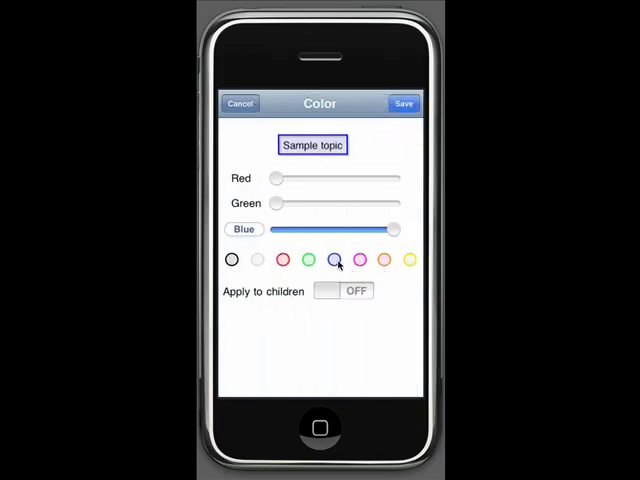
Choose the red swatch as the Show notes topic colour
{"action": "left_click", "coordinate": [308, 260]}
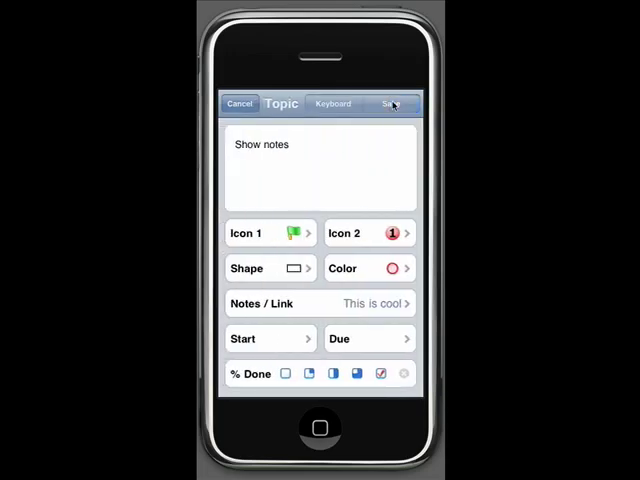
Save the Show notes edits so the map shows it red with flag and priority icons
{"action": "left_click", "coordinate": [394, 104]}
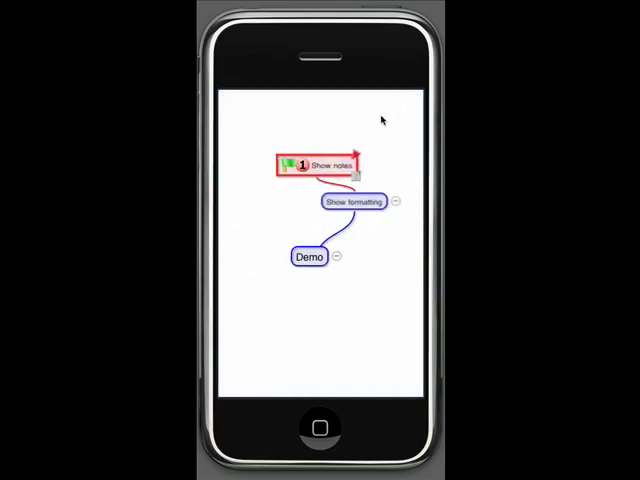
{"action": "mouse_move", "coordinate": [296, 144]}
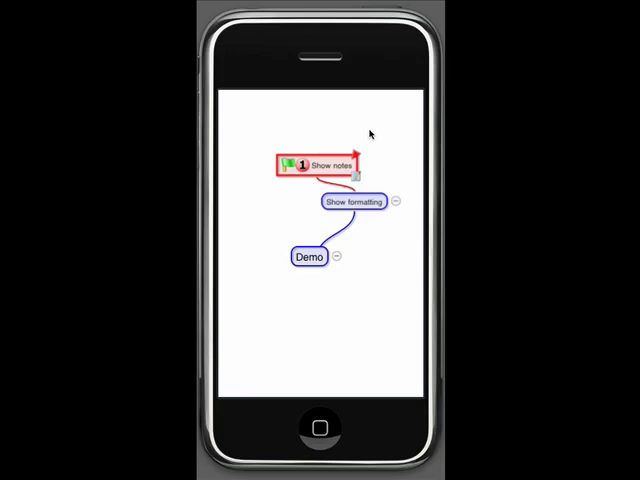
{"action": "mouse_move", "coordinate": [304, 178]}
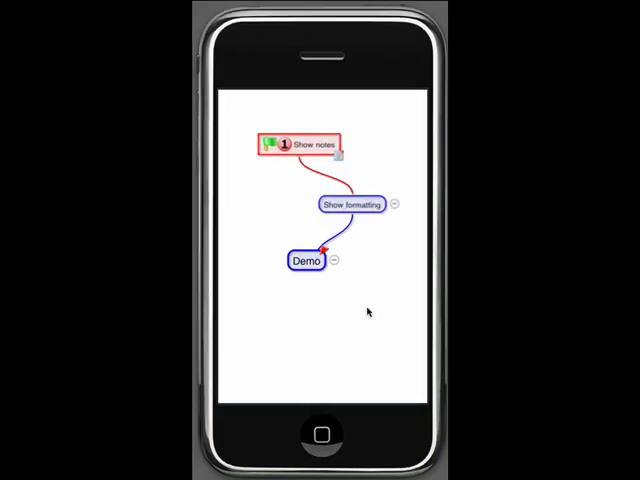
{"action": "mouse_move", "coordinate": [316, 284]}
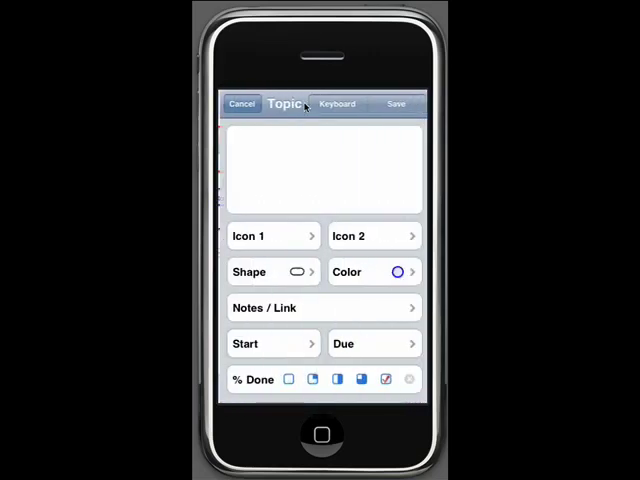
Create a topic named 'Send to customer' off Demo and save it
{"action": "type", "text": "stomer"}
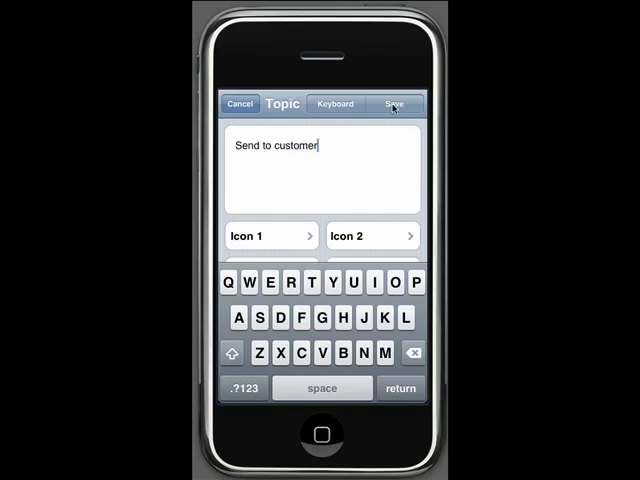
{"action": "left_click", "coordinate": [396, 104]}
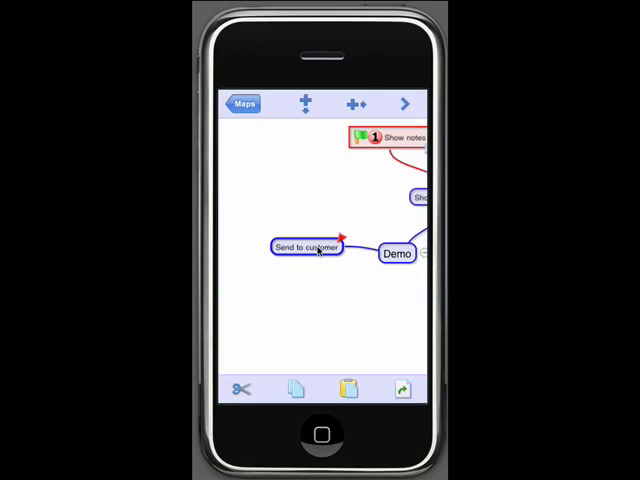
Set Send to customer's start date to Sept 15, due date Oct 15, and 25% done
{"action": "double_click", "coordinate": [304, 246]}
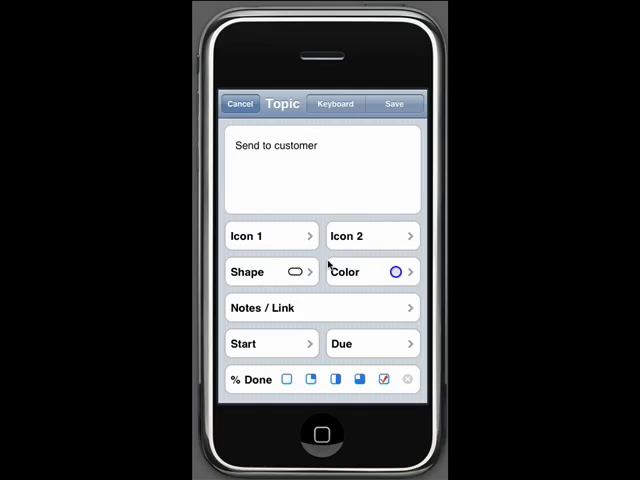
{"action": "mouse_move", "coordinate": [290, 348]}
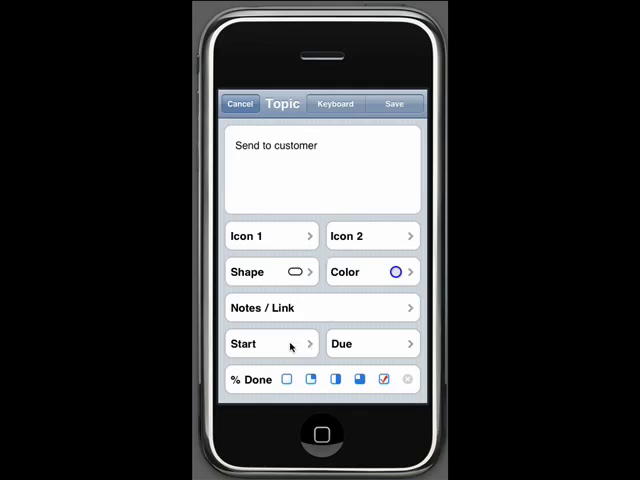
{"action": "left_click", "coordinate": [270, 344]}
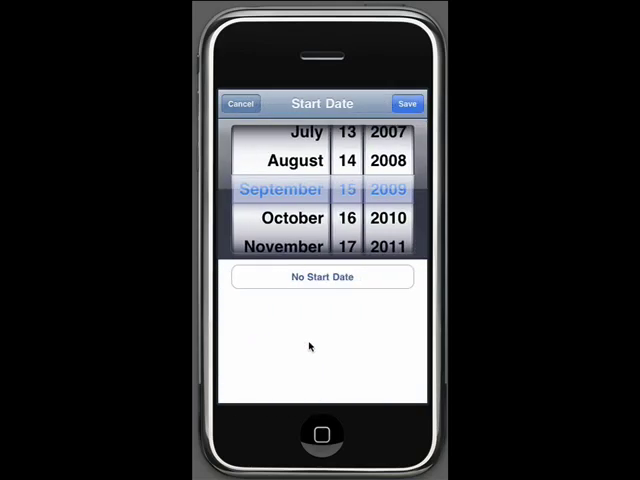
{"action": "mouse_move", "coordinate": [310, 188]}
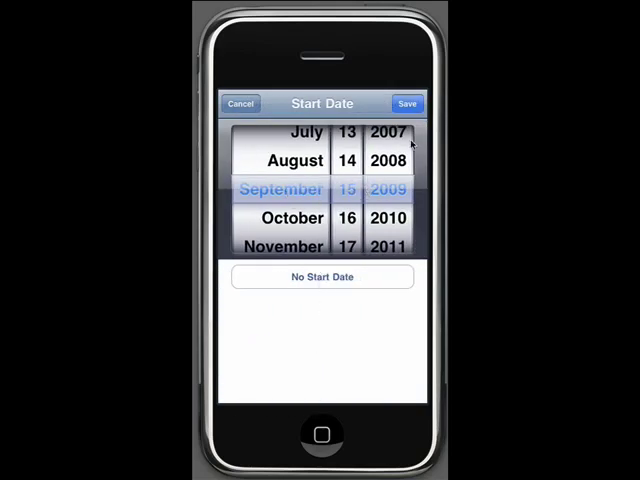
{"action": "left_click", "coordinate": [406, 104]}
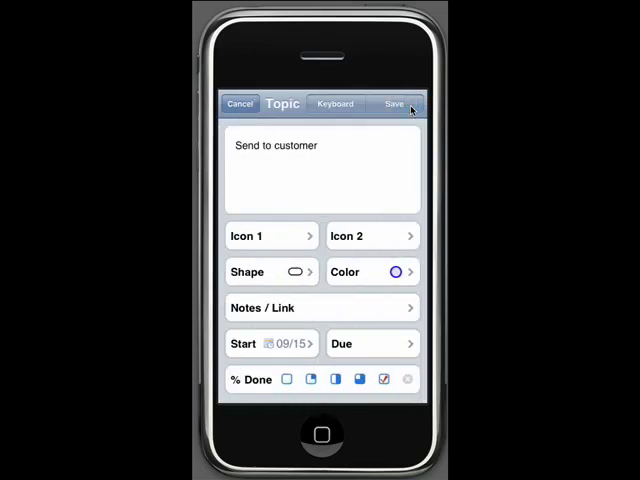
{"action": "left_click", "coordinate": [372, 344]}
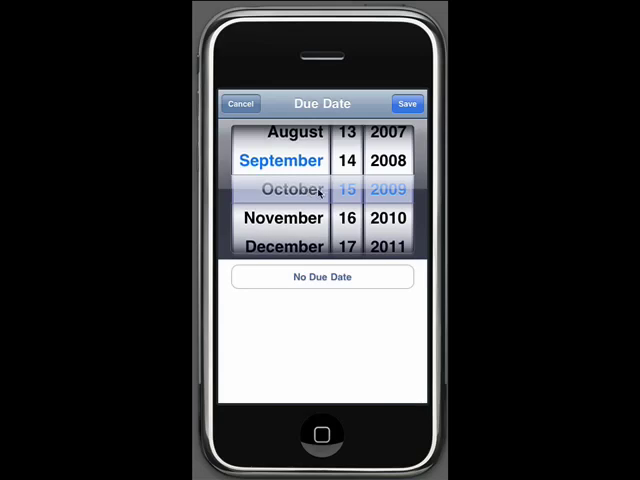
{"action": "mouse_move", "coordinate": [436, 132]}
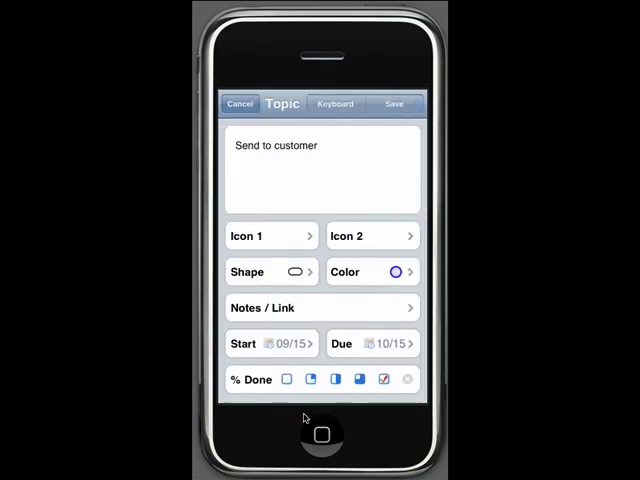
{"action": "left_click", "coordinate": [312, 380]}
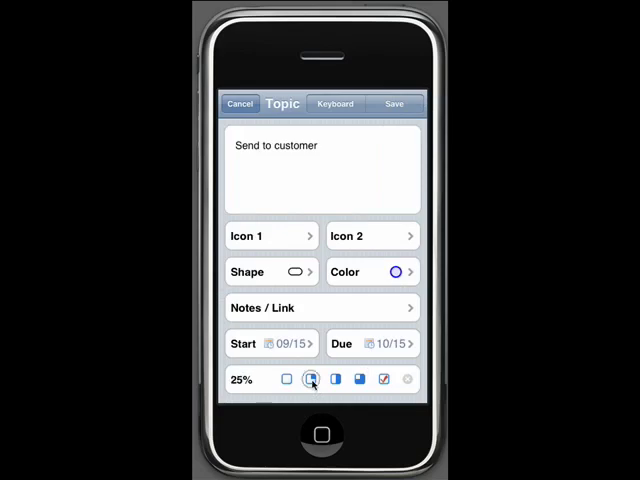
{"action": "left_click", "coordinate": [286, 380]}
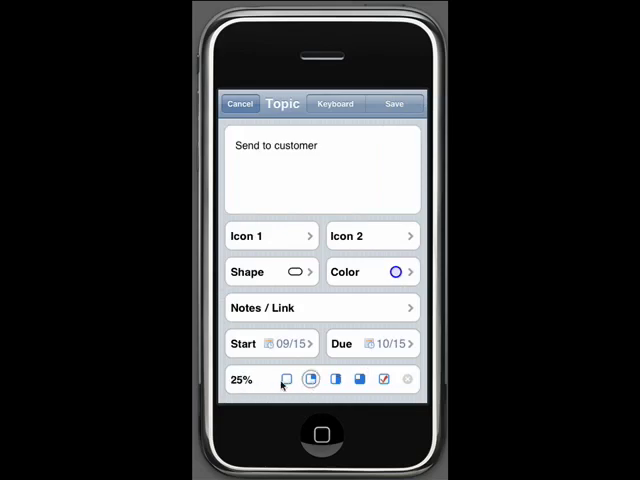